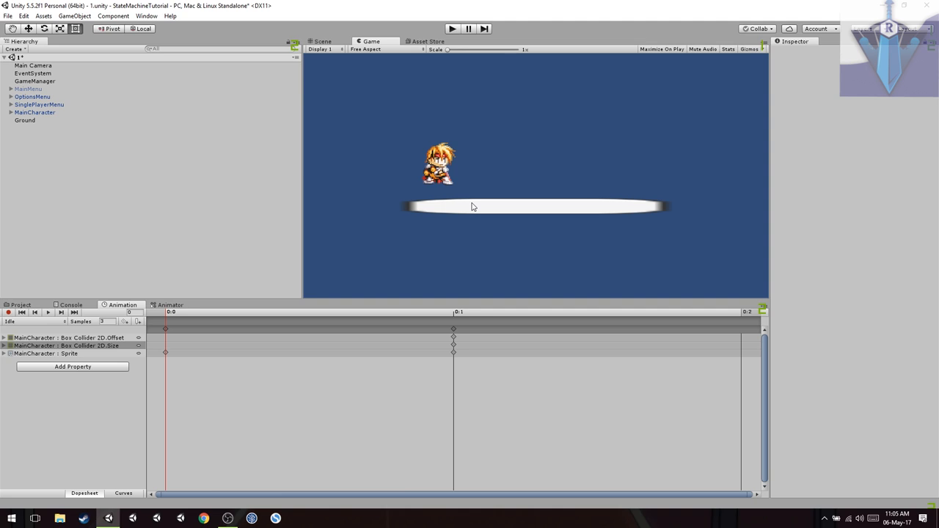
{"action": "mouse_move", "coordinate": [359, 135]}
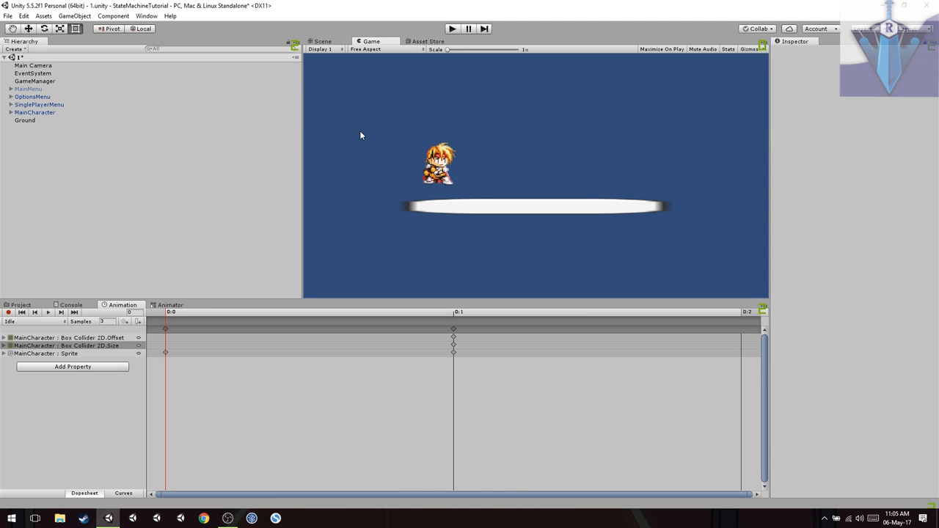
- Enter Play mode to run the game with the character above the white platform
{"action": "left_click", "coordinate": [322, 42]}
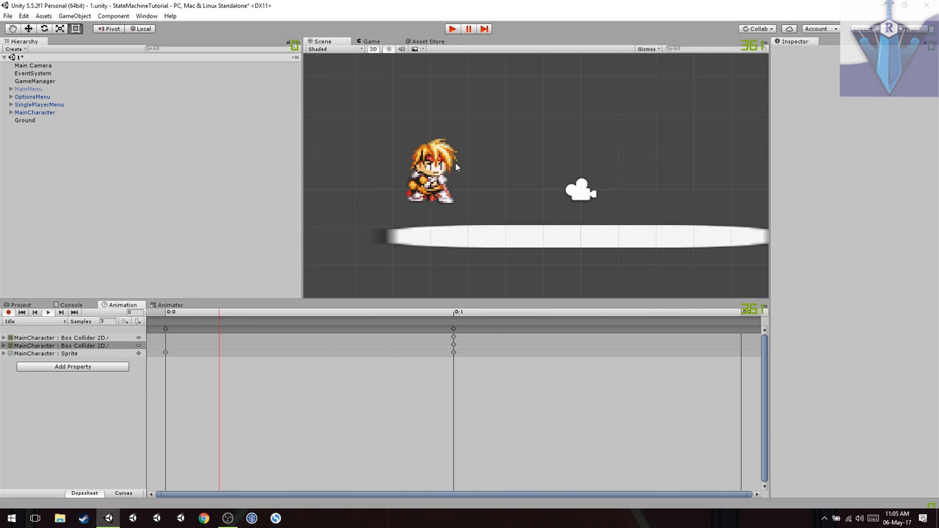
- Select MainCharacter and preview its Walk, Jump, Fall and Death animation clips
{"action": "left_click", "coordinate": [34, 112]}
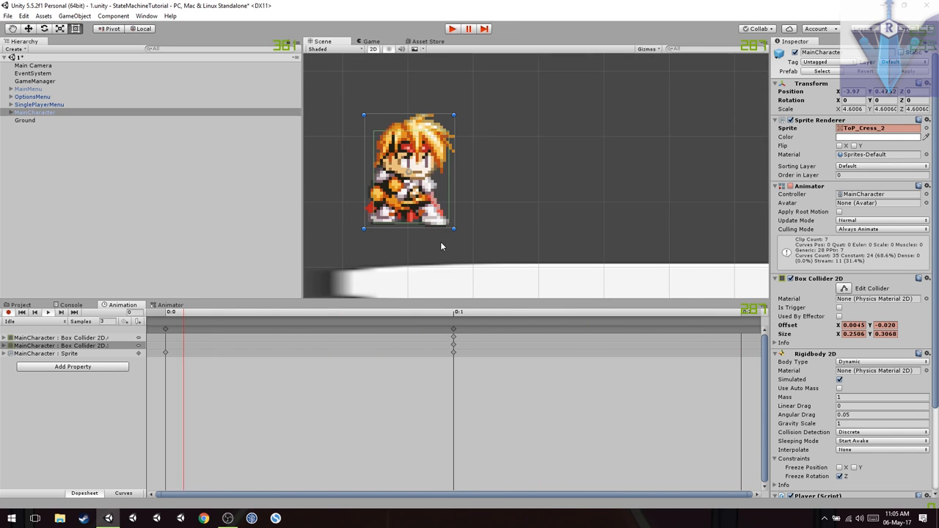
{"action": "left_click", "coordinate": [36, 322]}
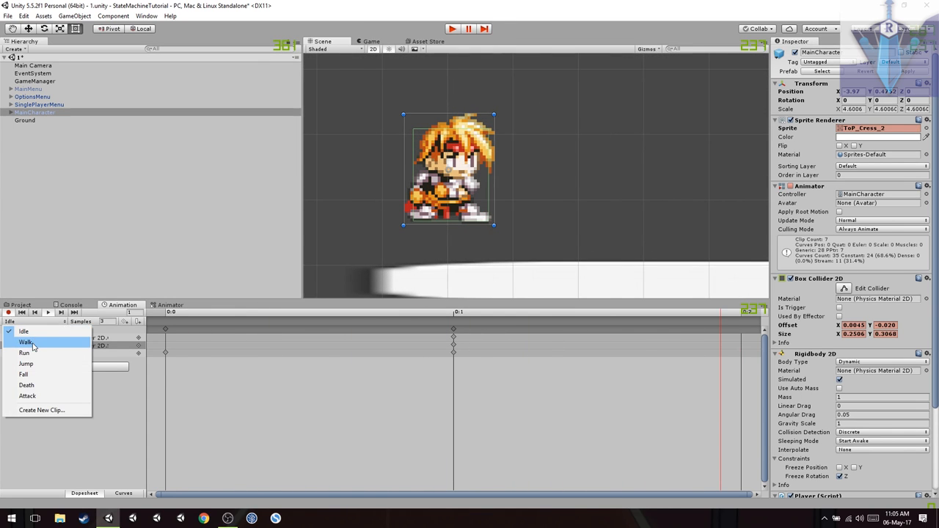
{"action": "left_click", "coordinate": [26, 342]}
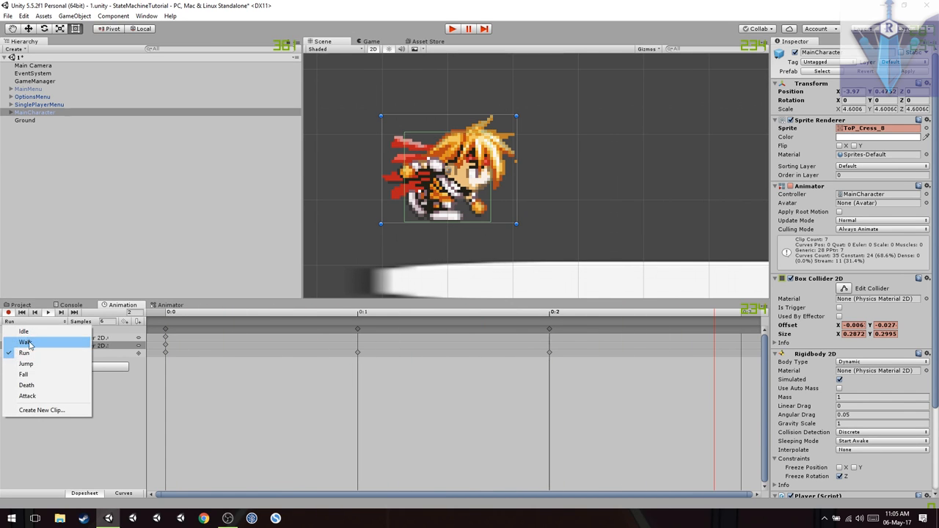
{"action": "left_click", "coordinate": [26, 363]}
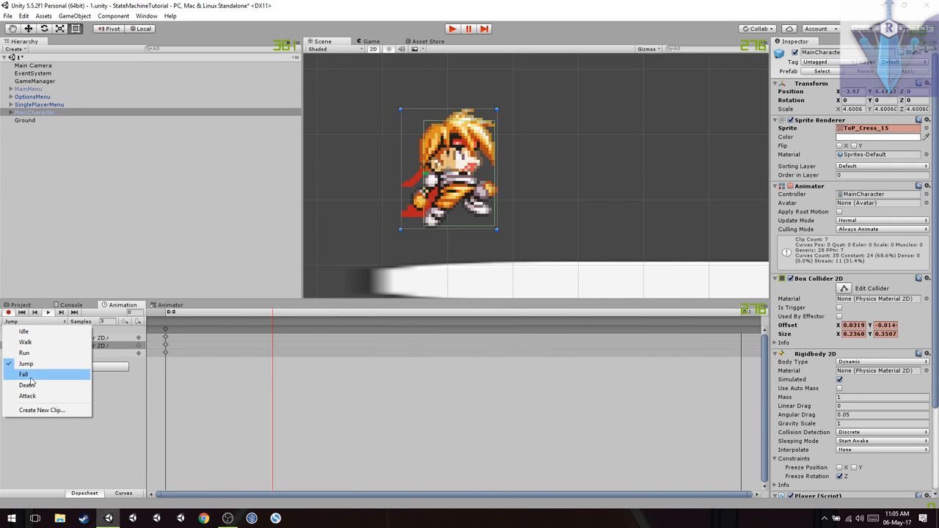
{"action": "left_click", "coordinate": [24, 374]}
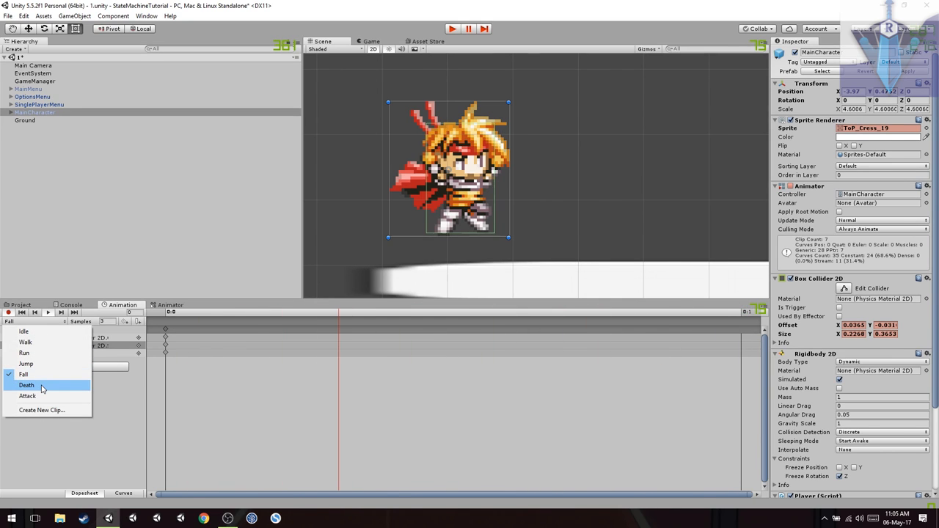
{"action": "left_click", "coordinate": [26, 385]}
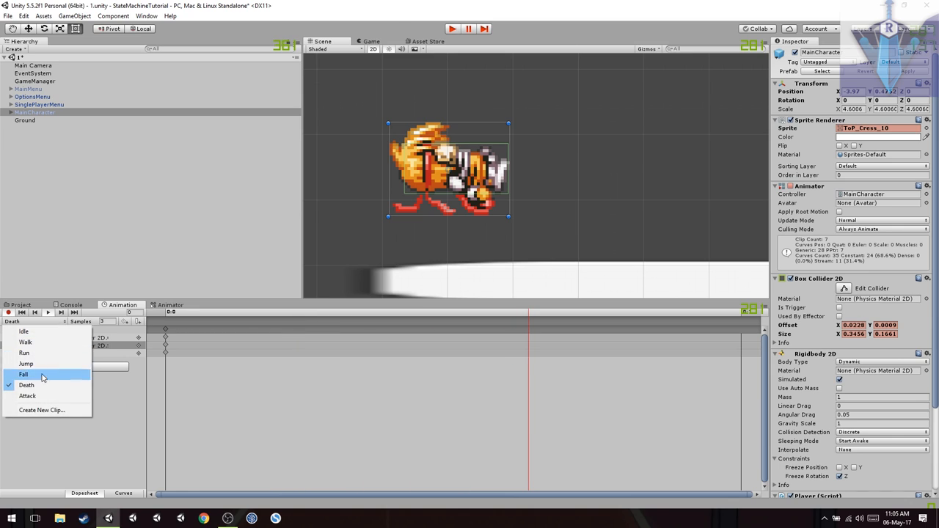
{"action": "left_click", "coordinate": [27, 395]}
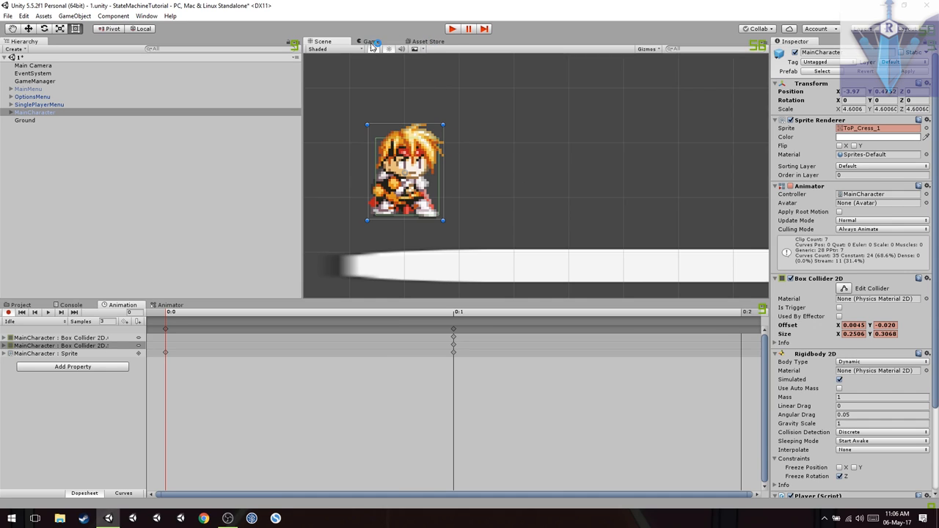
- Switch to the Game view, back to the Scene view, and load the Attack clip
{"action": "left_click", "coordinate": [369, 41]}
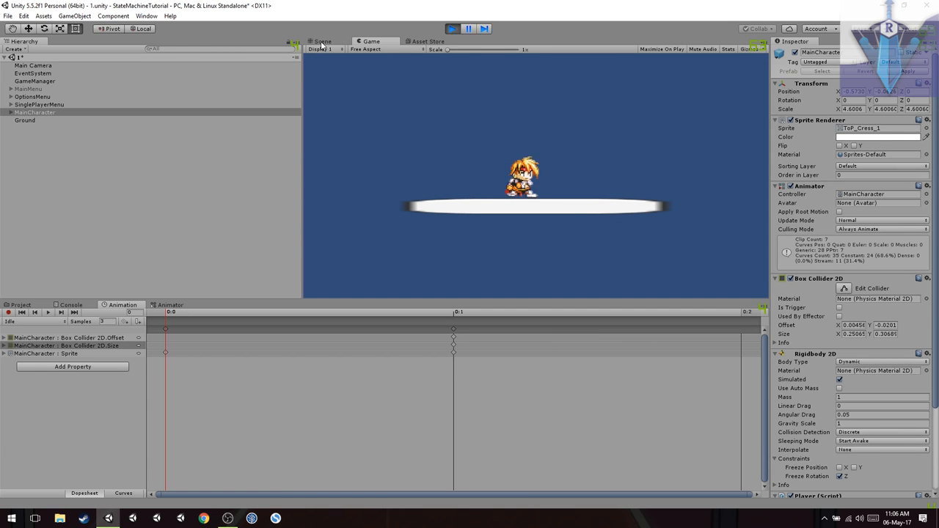
{"action": "left_click", "coordinate": [321, 41]}
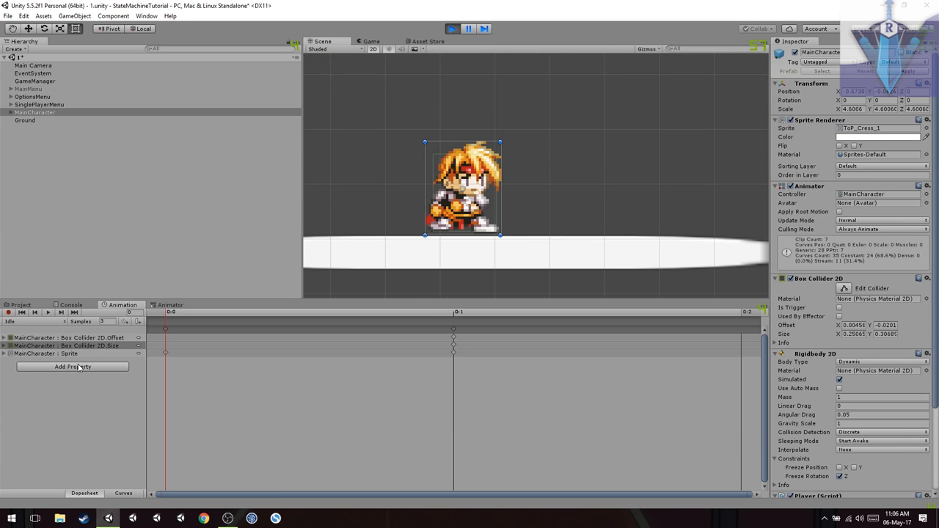
{"action": "mouse_move", "coordinate": [449, 51]}
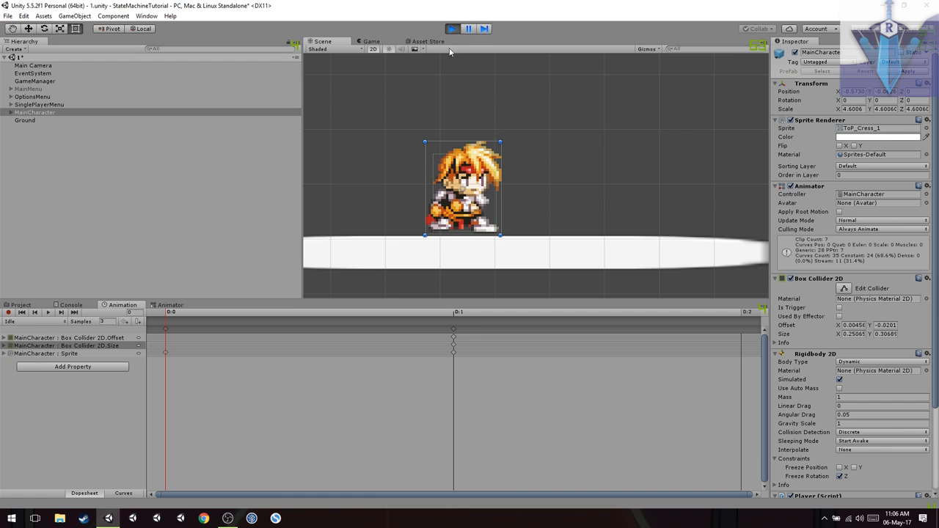
{"action": "left_click", "coordinate": [33, 321]}
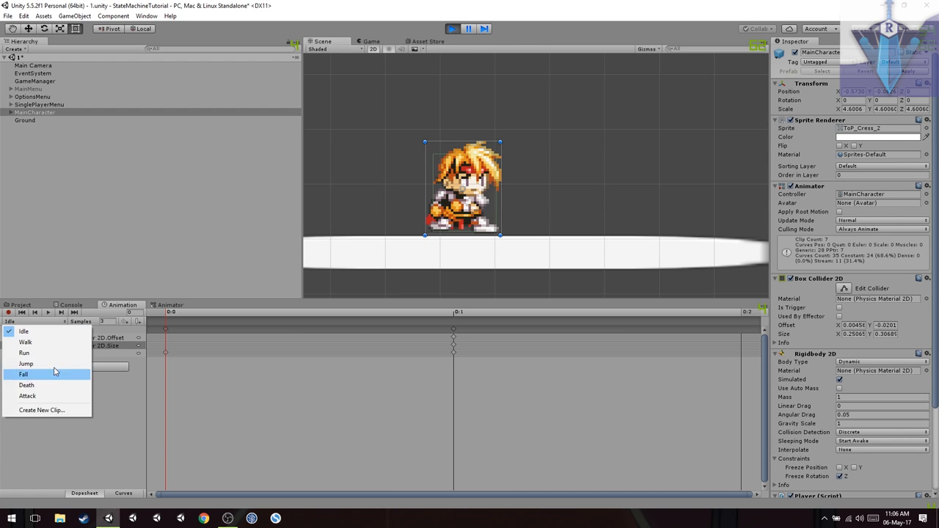
{"action": "left_click", "coordinate": [27, 395]}
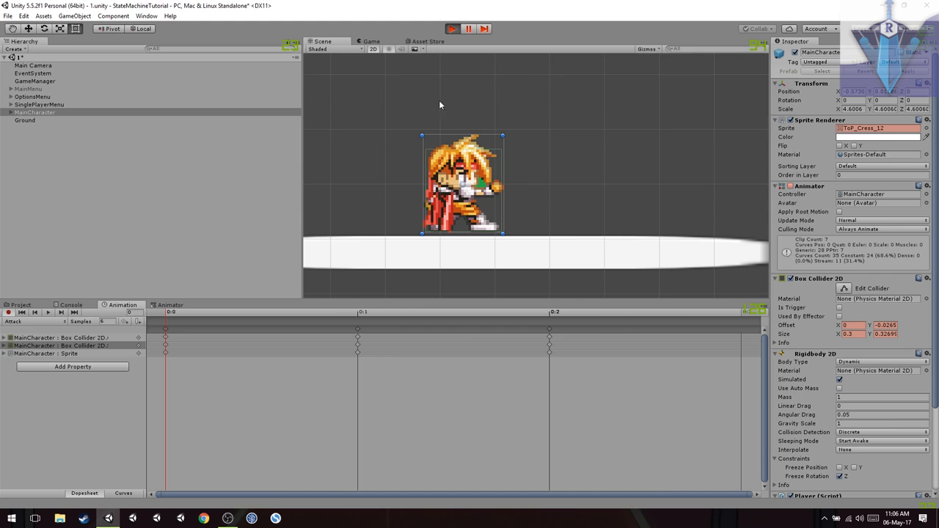
- Remove the Box Collider 2D offset and size tracks and load the Idle clip
{"action": "left_click", "coordinate": [370, 42]}
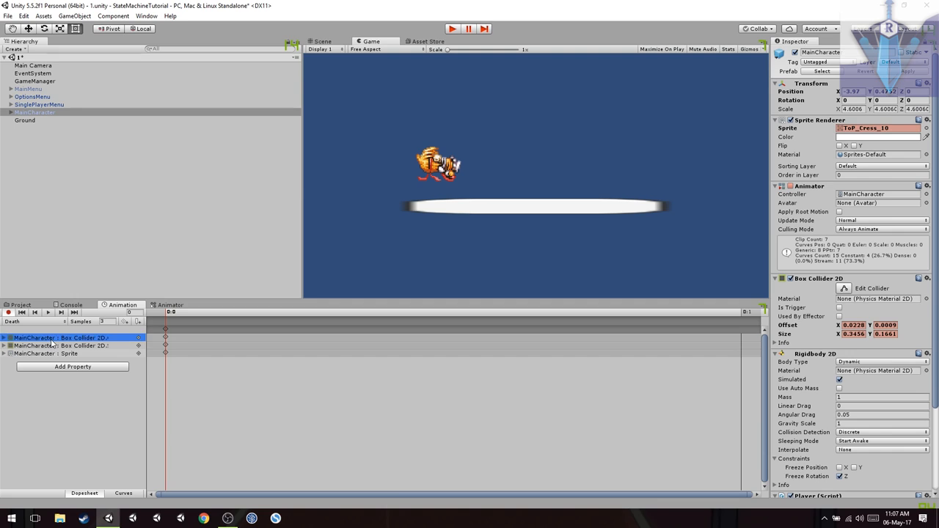
{"action": "left_click", "coordinate": [33, 321]}
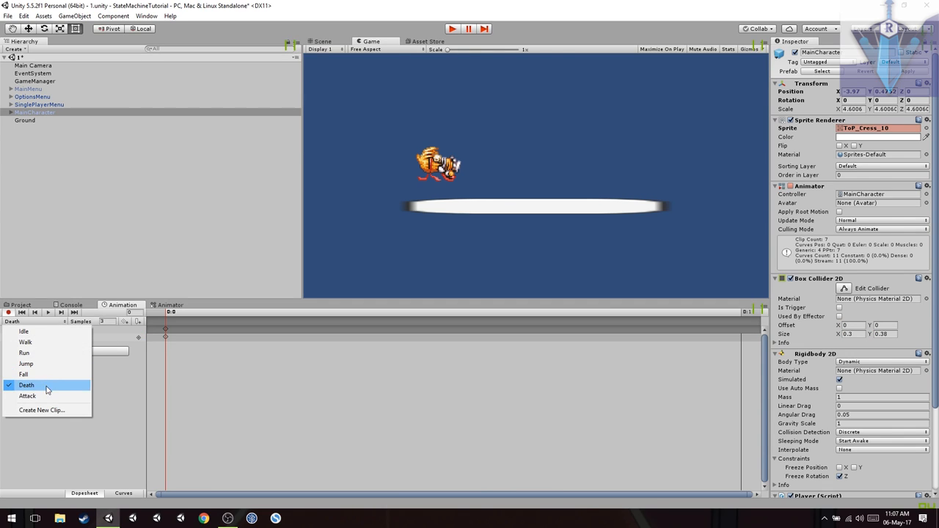
{"action": "left_click", "coordinate": [27, 395]}
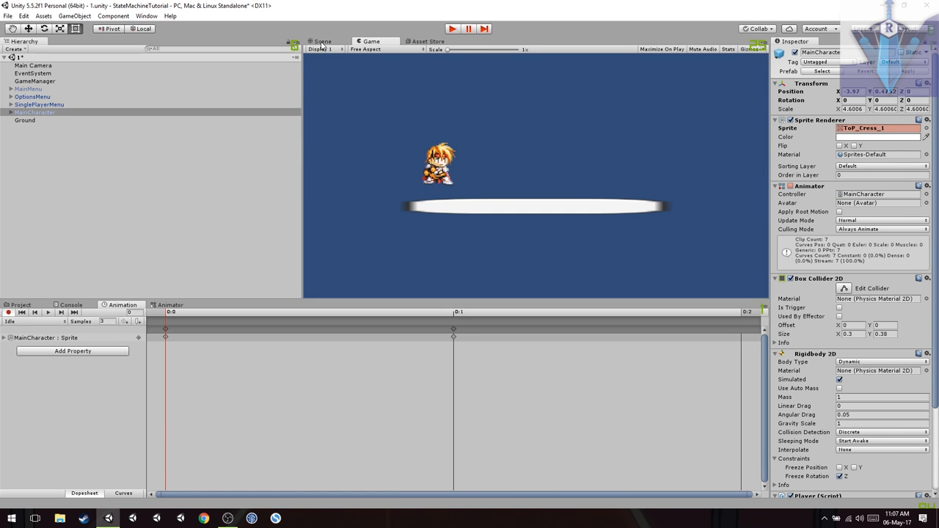
- In the Scene view, check the Walk, Run, Fall and Attack clips for sprite-only keyframes
{"action": "left_click", "coordinate": [322, 41]}
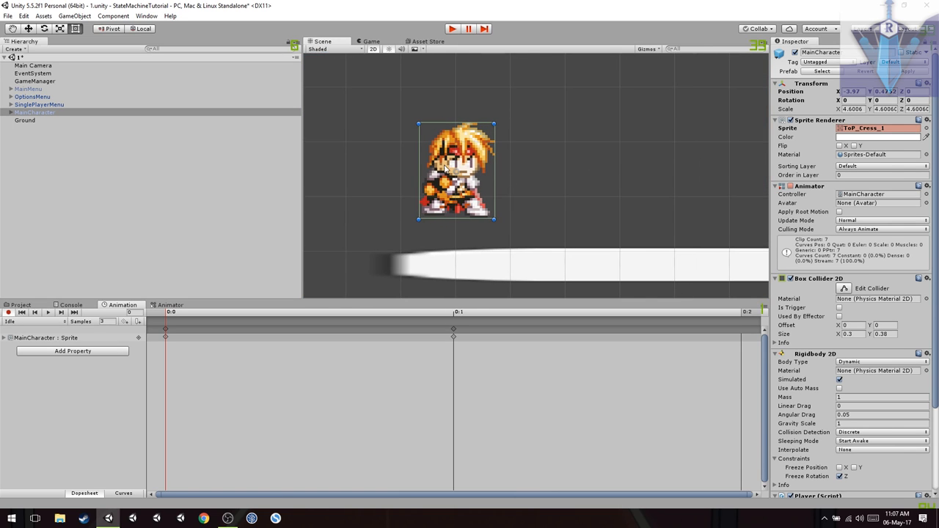
{"action": "left_click", "coordinate": [30, 321]}
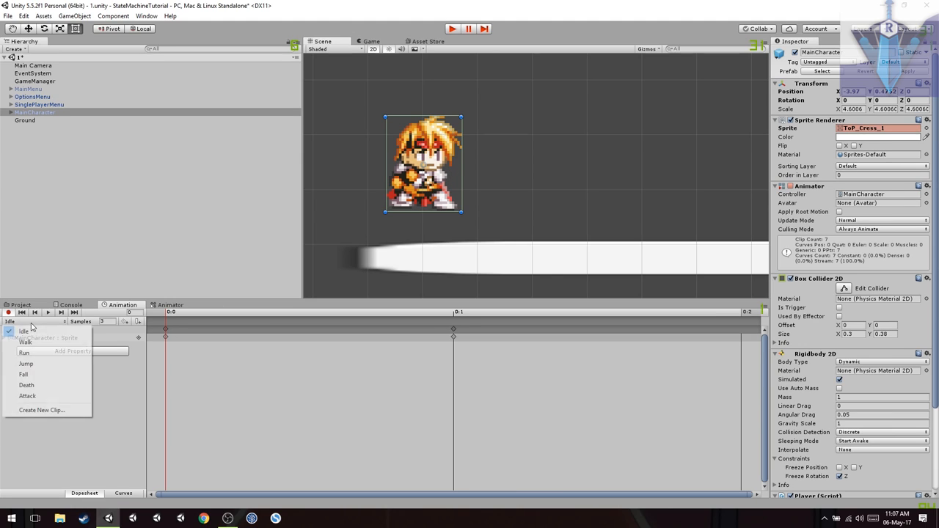
{"action": "left_click", "coordinate": [26, 342]}
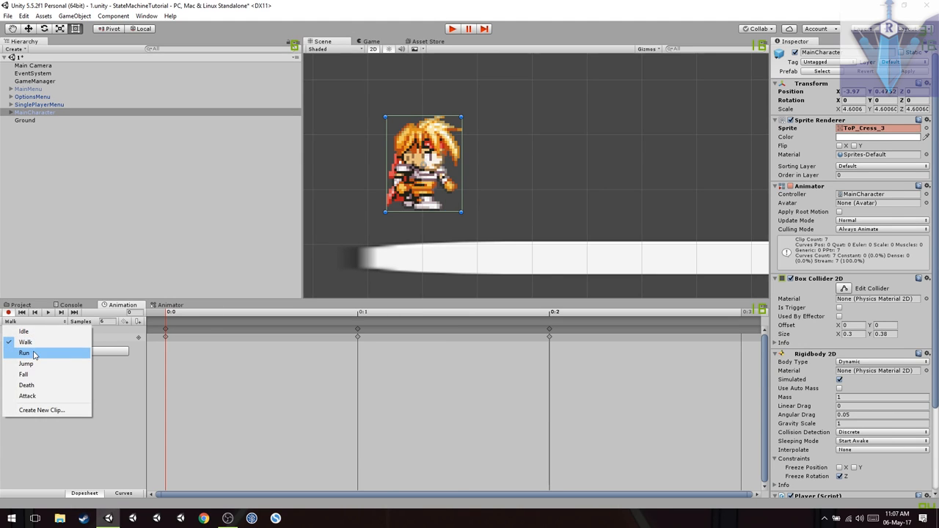
{"action": "left_click", "coordinate": [24, 352]}
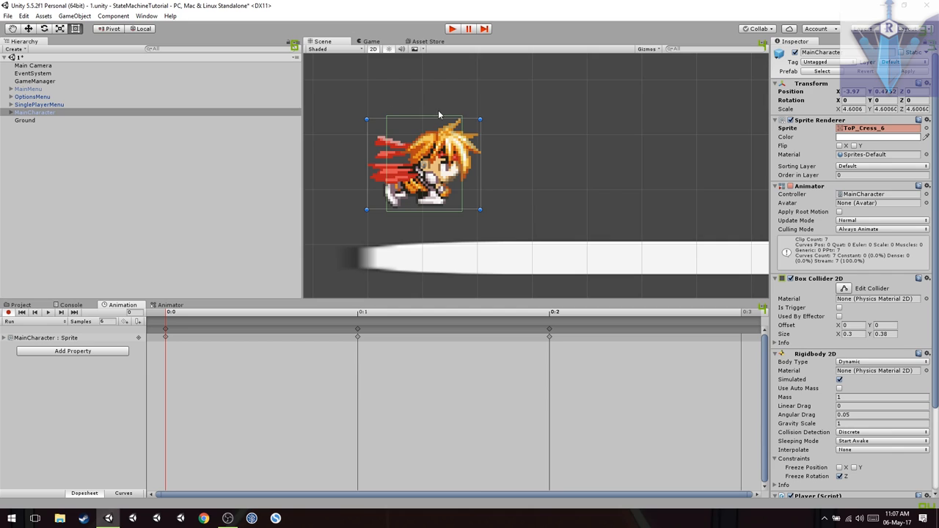
{"action": "left_click", "coordinate": [30, 321]}
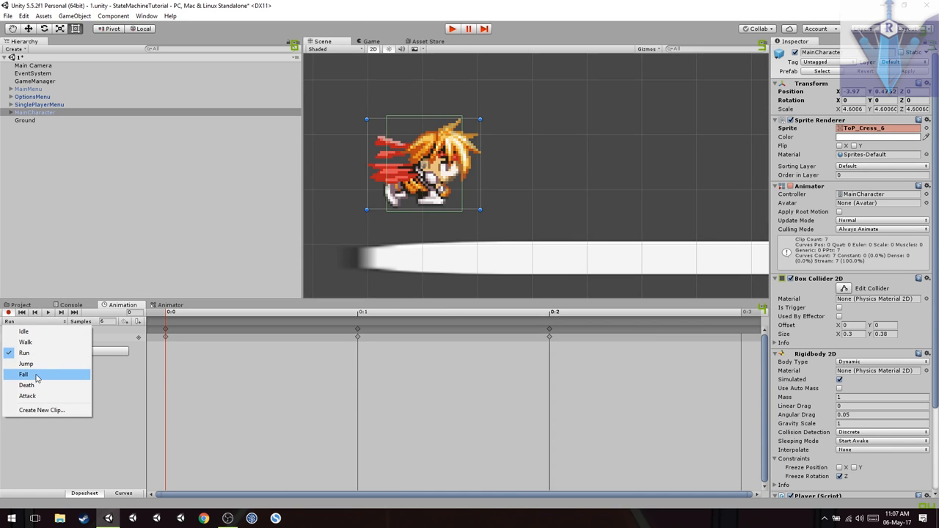
{"action": "left_click", "coordinate": [23, 374]}
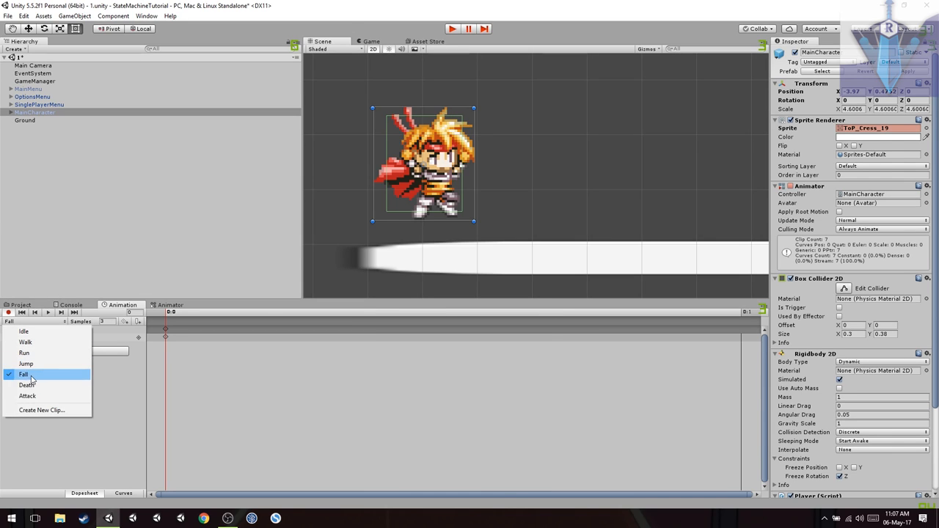
{"action": "left_click", "coordinate": [27, 395]}
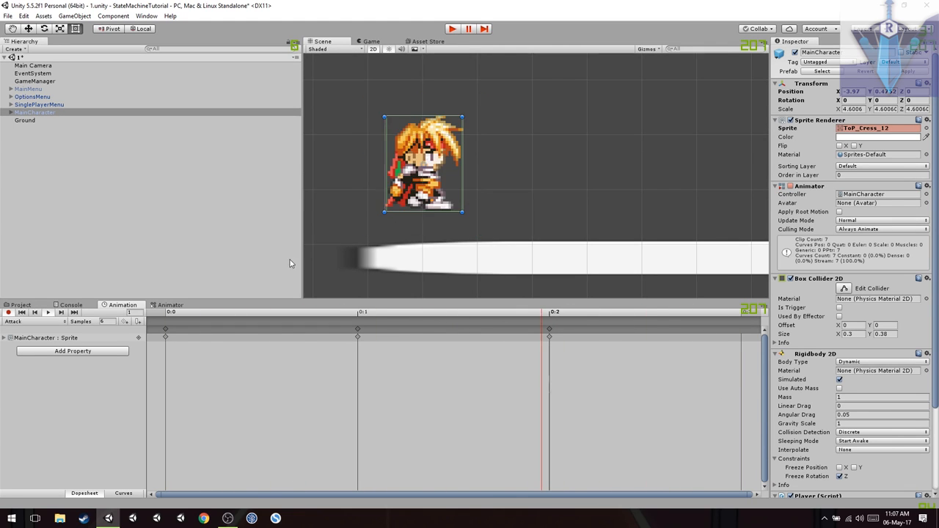
{"action": "left_click", "coordinate": [49, 312]}
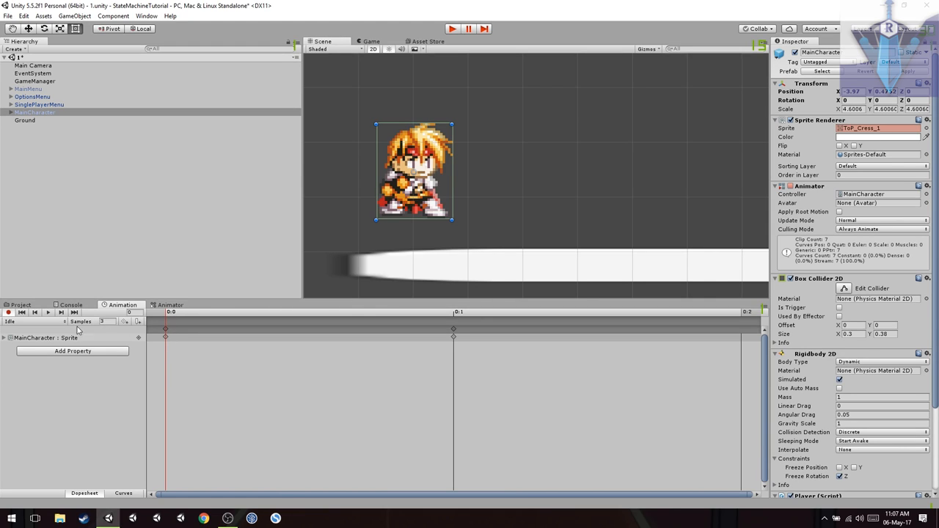
- Preview and stop the Idle animation, then turn on keyframe recording
{"action": "left_click", "coordinate": [47, 312]}
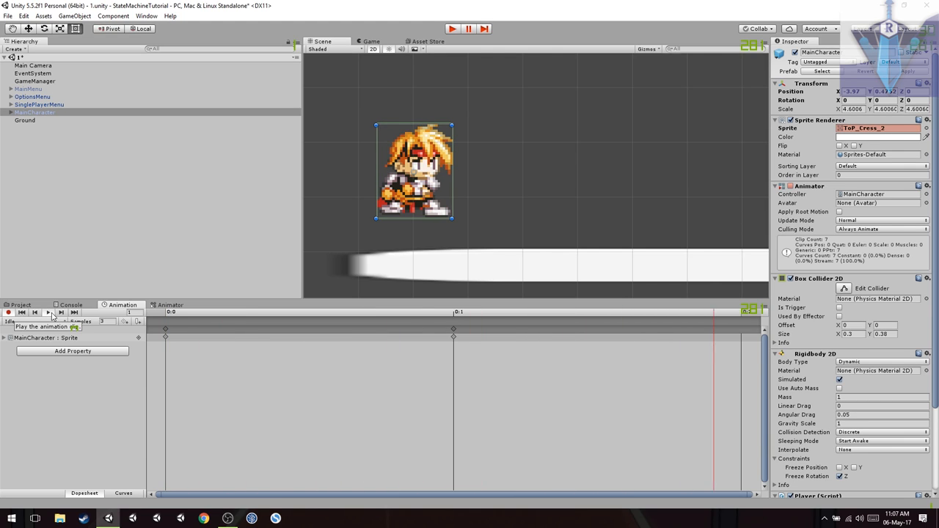
{"action": "left_click", "coordinate": [47, 311]}
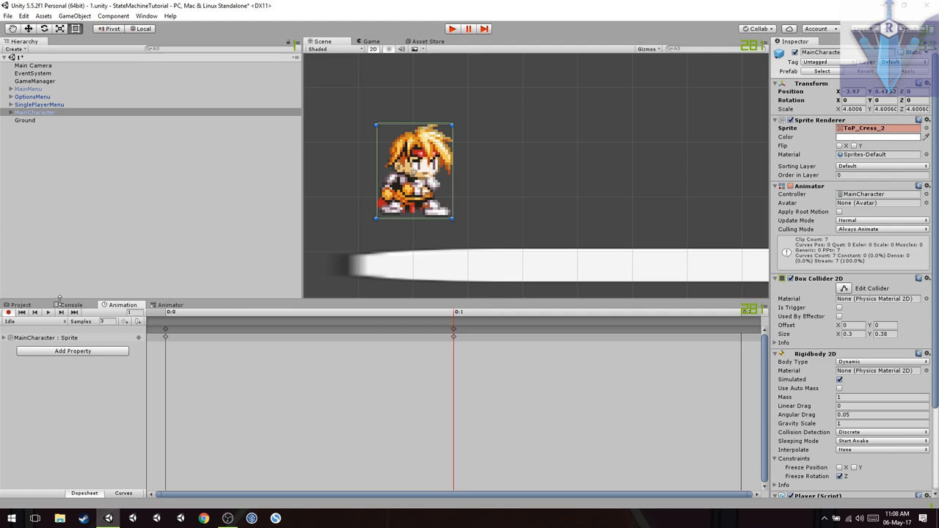
{"action": "mouse_move", "coordinate": [8, 312]}
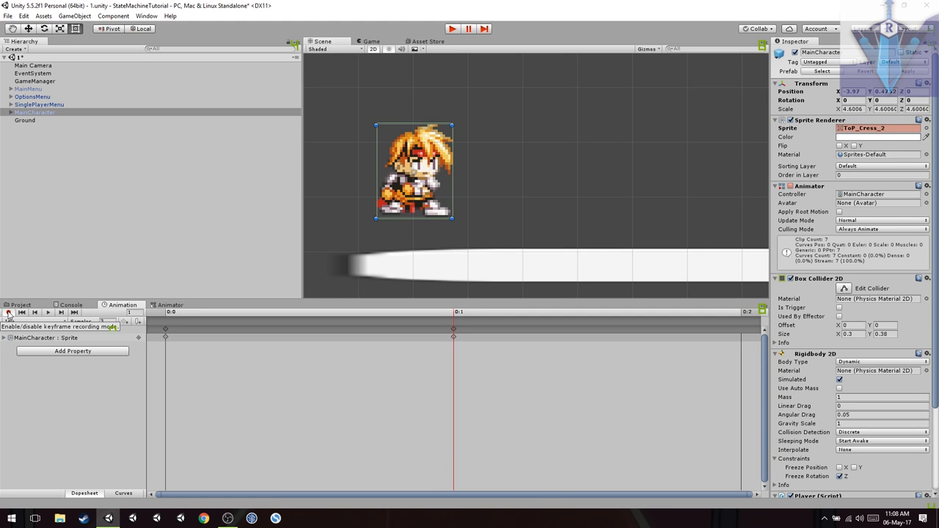
{"action": "left_click", "coordinate": [8, 312]}
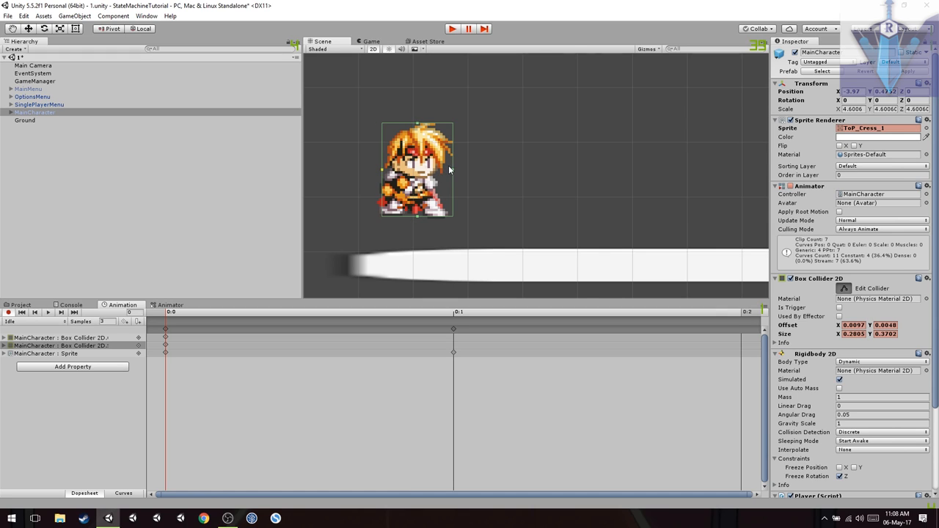
- Key a tighter Box Collider 2D offset and size fitted around the idle pose
{"action": "left_click", "coordinate": [416, 172]}
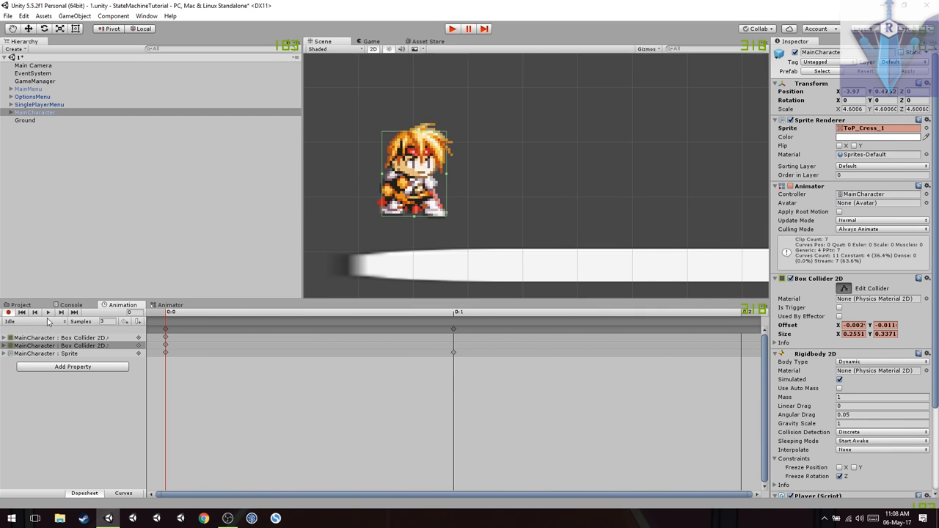
{"action": "left_click", "coordinate": [33, 321]}
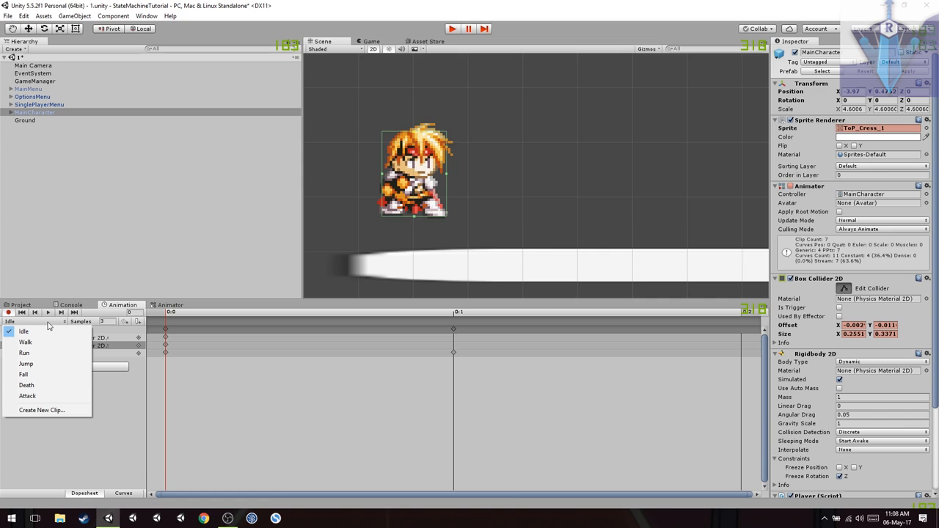
{"action": "mouse_move", "coordinate": [25, 341]}
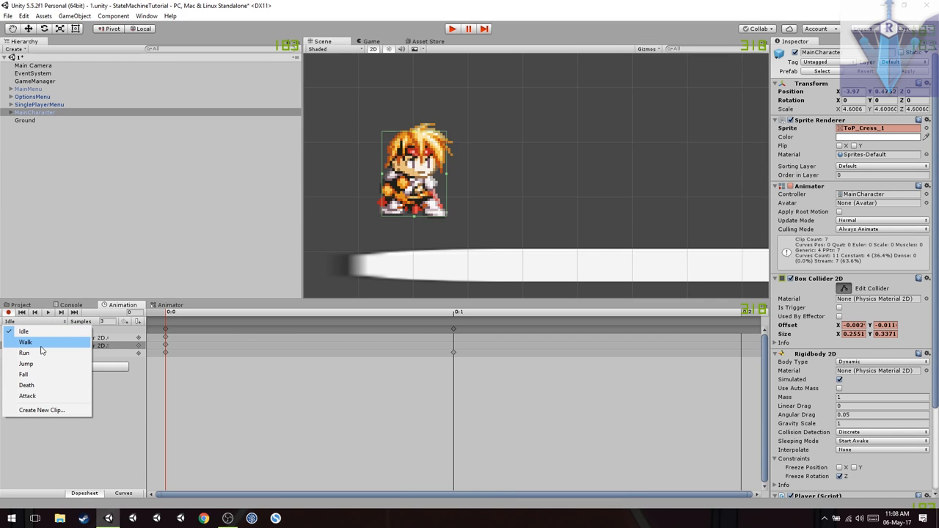
- Load the Walk clip and key a narrower Box Collider 2D around the walking pose
{"action": "left_click", "coordinate": [24, 342]}
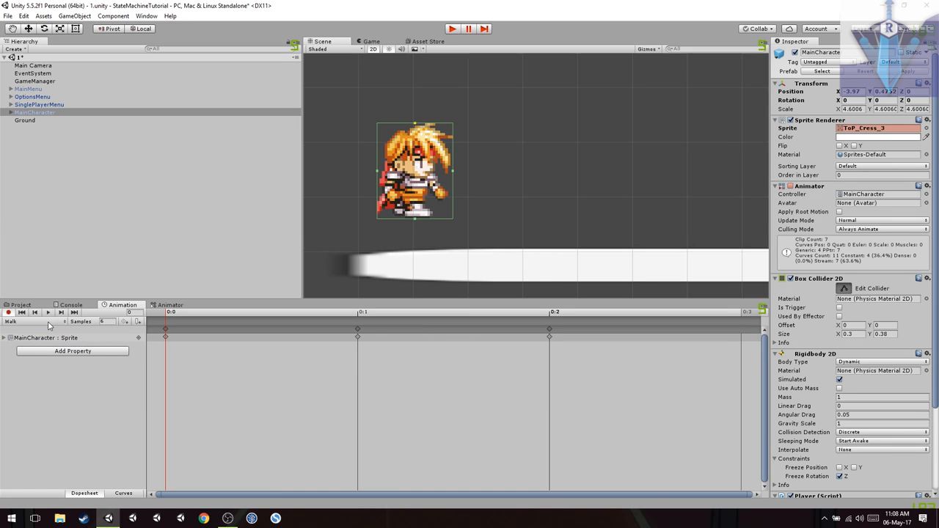
{"action": "left_click", "coordinate": [49, 312]}
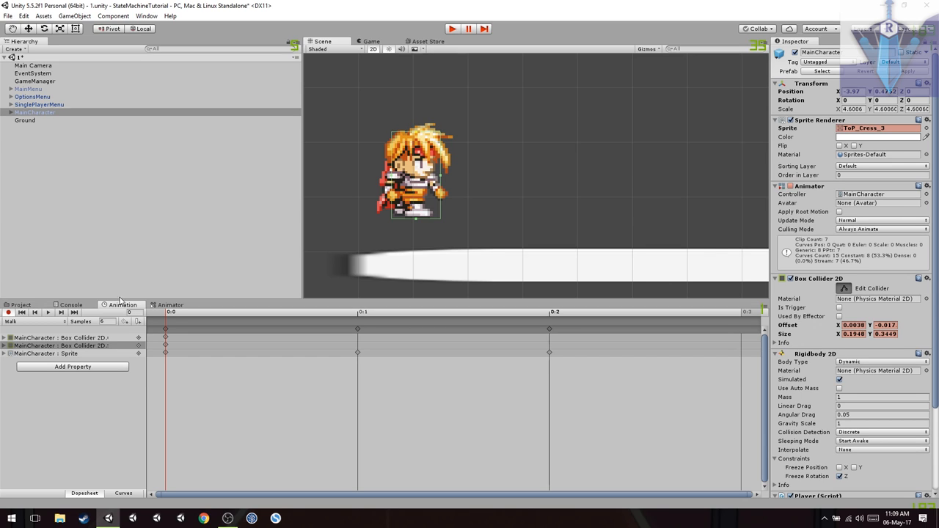
{"action": "left_click", "coordinate": [48, 311]}
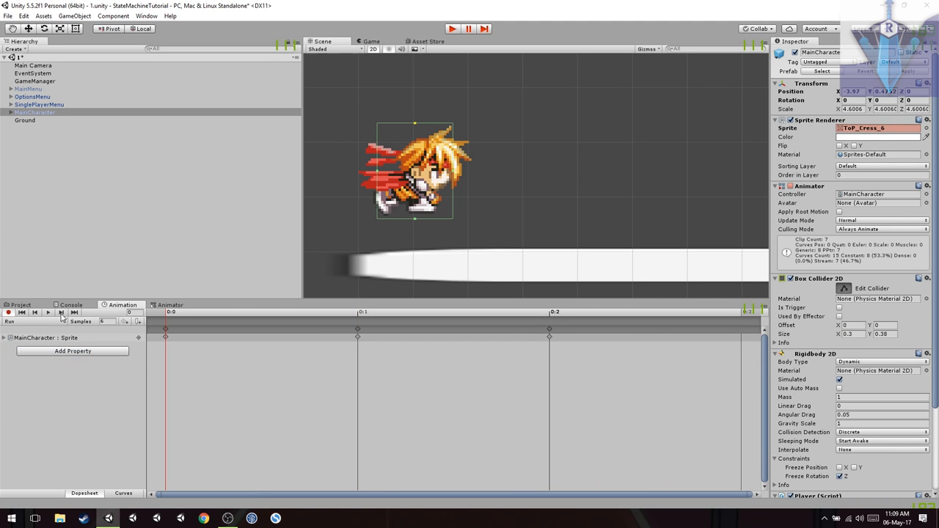
- Key a narrower Box Collider 2D offset and size for the Fall clip and preview it
{"action": "left_click", "coordinate": [47, 311]}
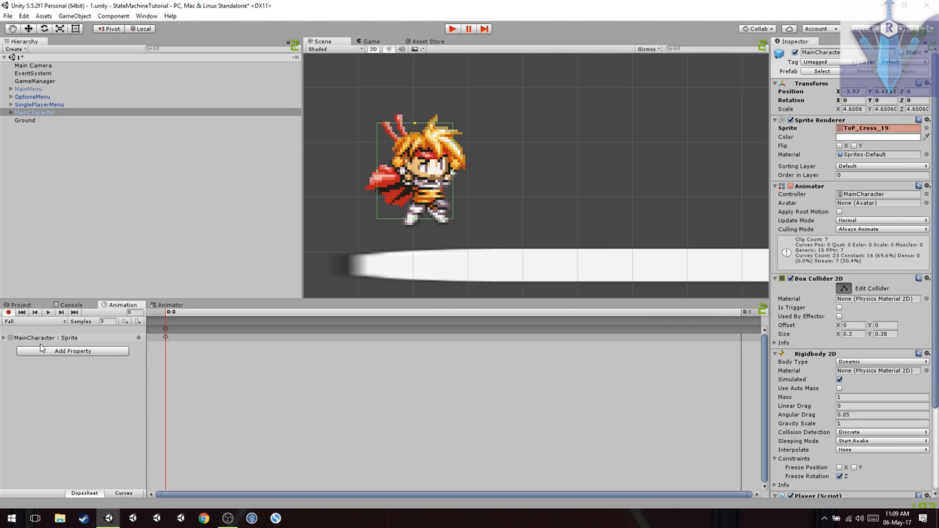
{"action": "mouse_move", "coordinate": [172, 311]}
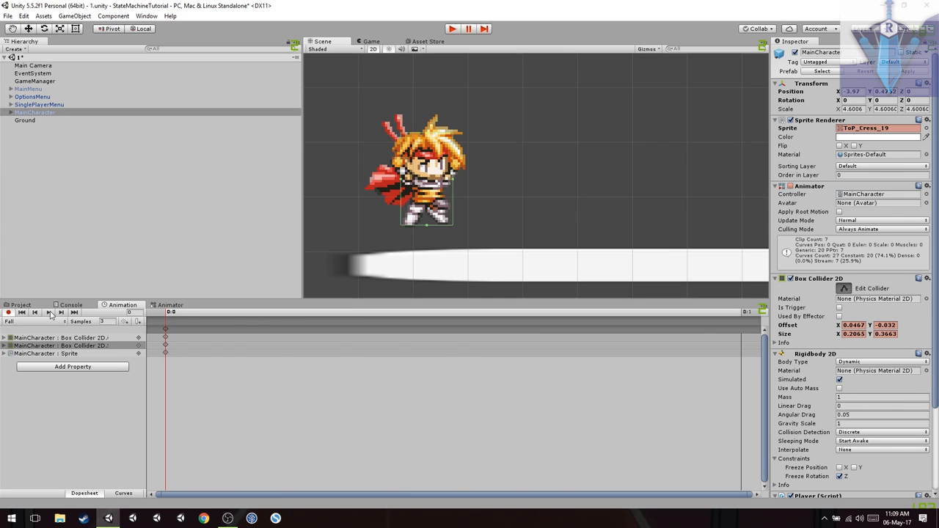
{"action": "left_click", "coordinate": [25, 385]}
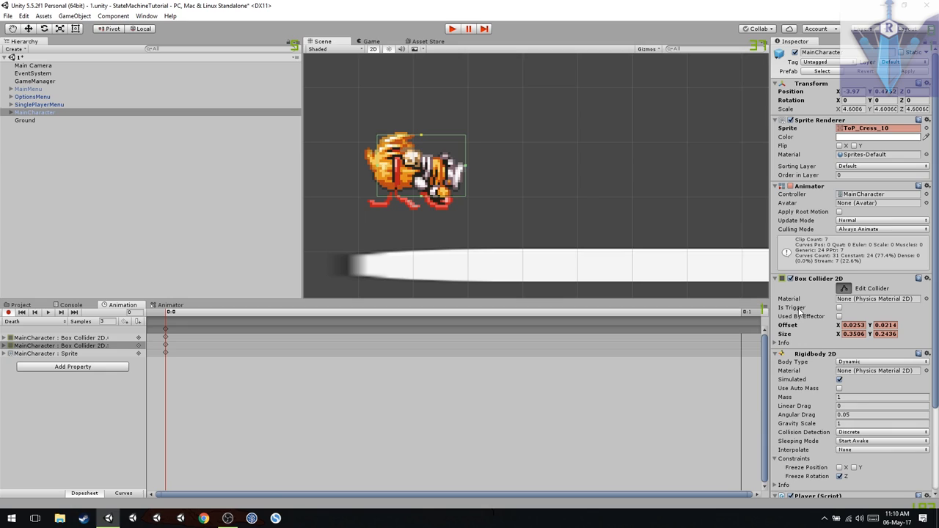
- Toggle Is Trigger on the Death clip's Box Collider 2D so it keys a trigger
{"action": "left_click", "coordinate": [839, 307]}
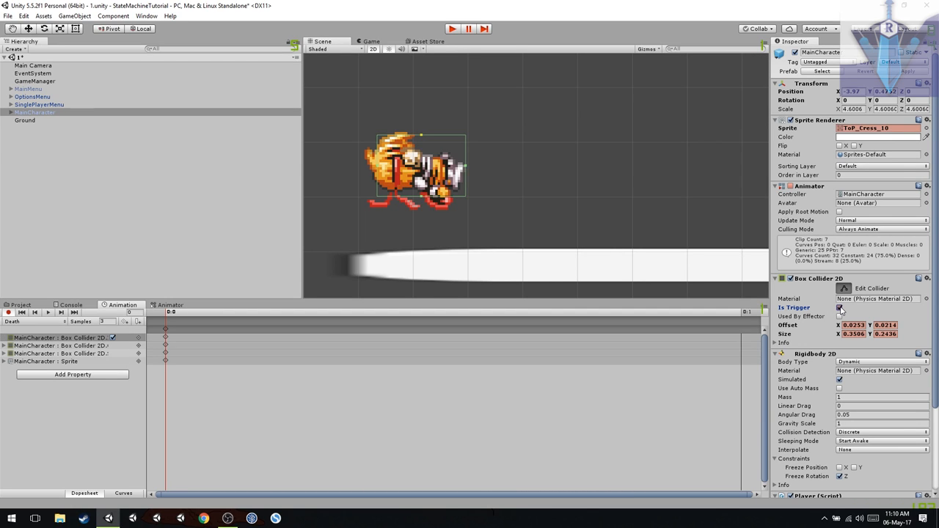
{"action": "left_click", "coordinate": [840, 307]}
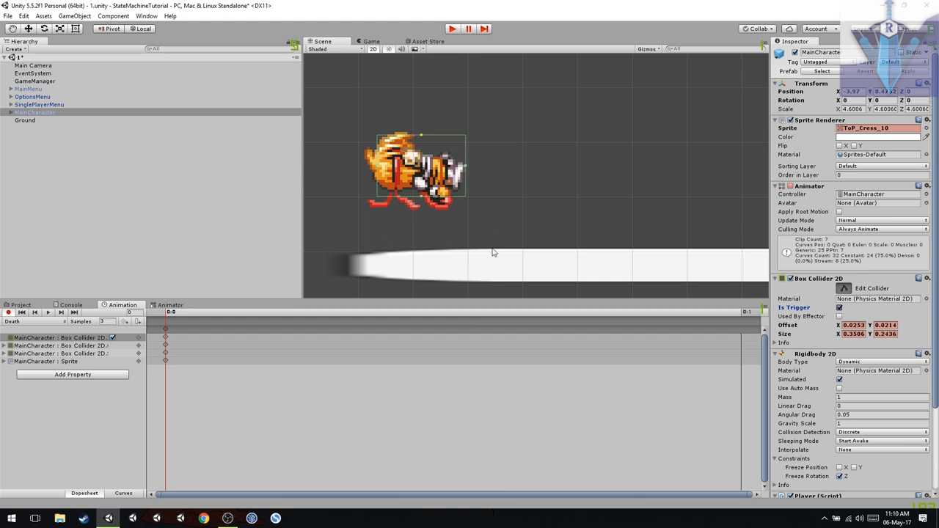
{"action": "left_click", "coordinate": [33, 321]}
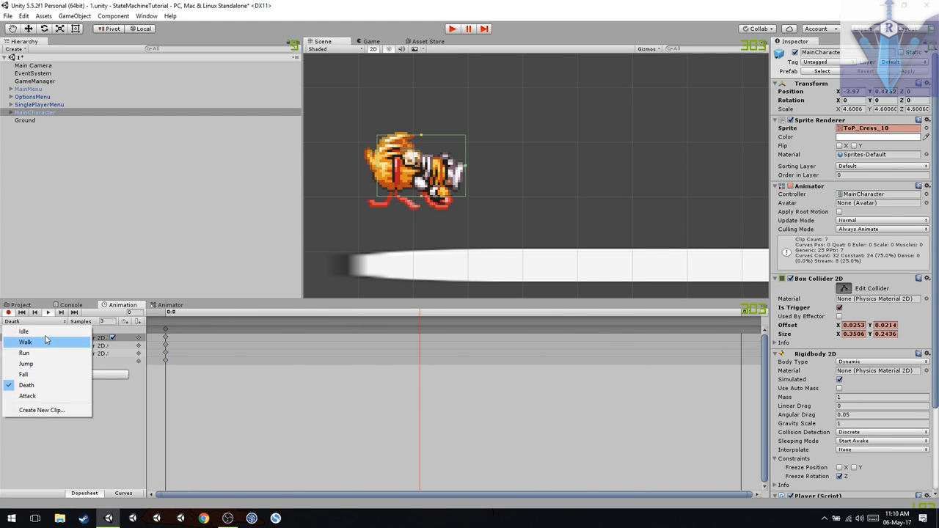
- Key a shrunken collider on the Attack clip's second frame, then preview the clip
{"action": "left_click", "coordinate": [27, 396]}
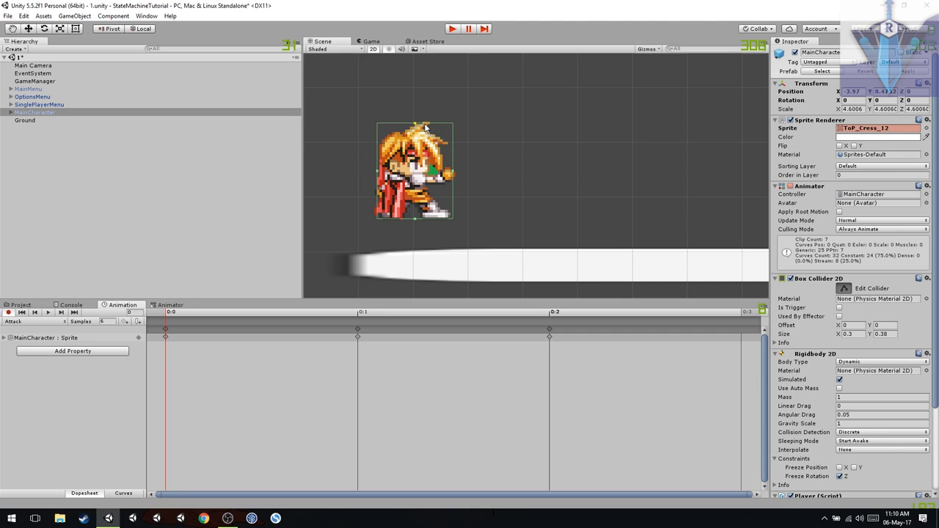
{"action": "mouse_move", "coordinate": [420, 126]}
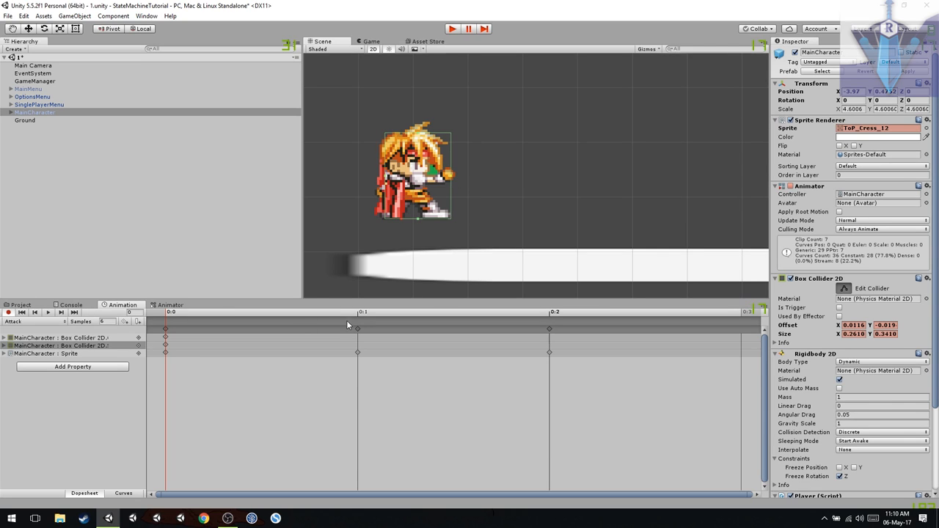
{"action": "left_click", "coordinate": [358, 311]}
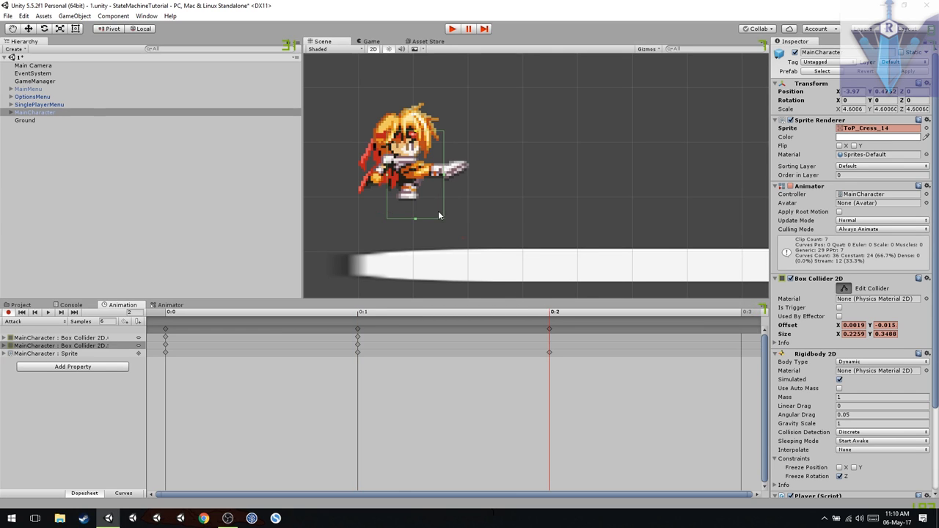
{"action": "mouse_move", "coordinate": [415, 223]}
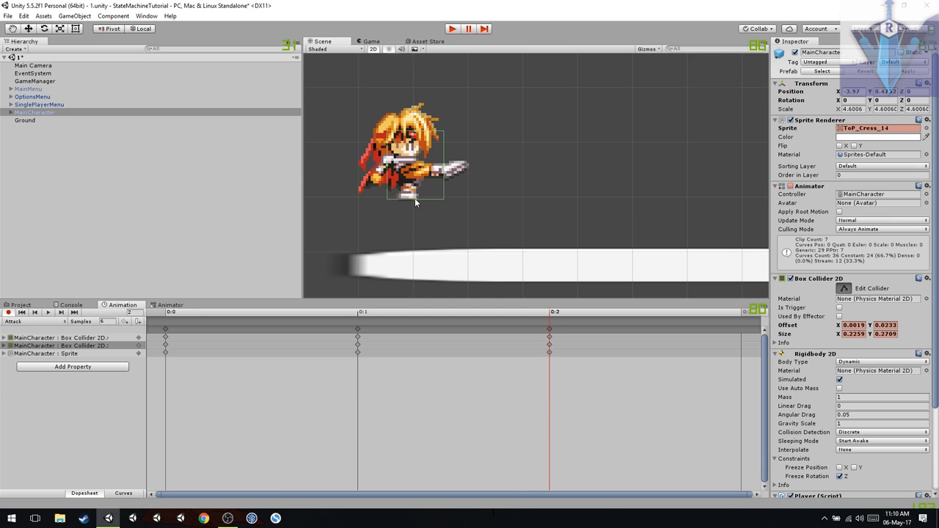
{"action": "left_click_drag", "start_coordinate": [416, 203], "coordinate": [468, 168]}
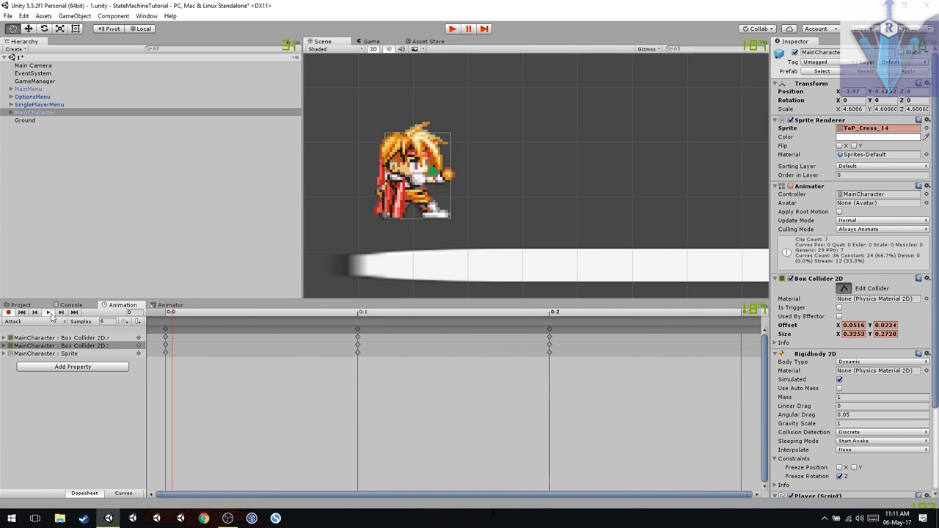
{"action": "left_click", "coordinate": [47, 312]}
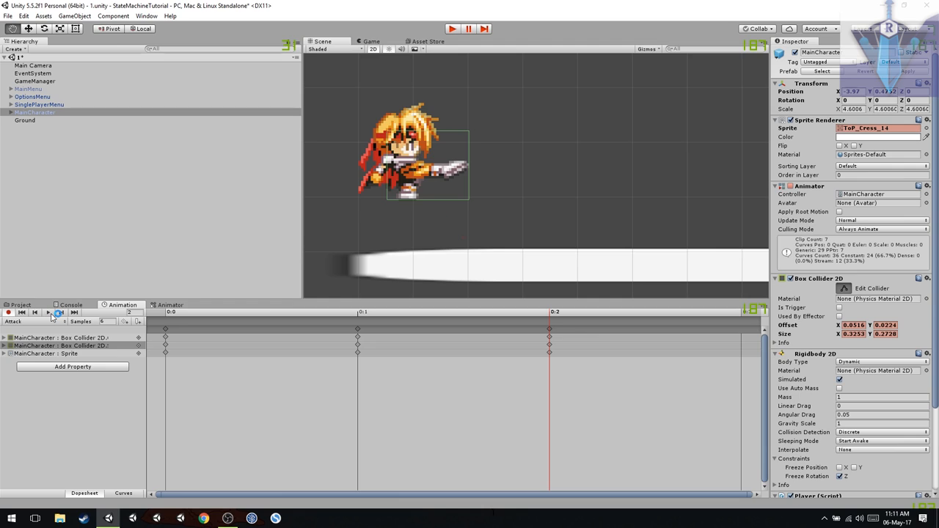
{"action": "left_click", "coordinate": [37, 321]}
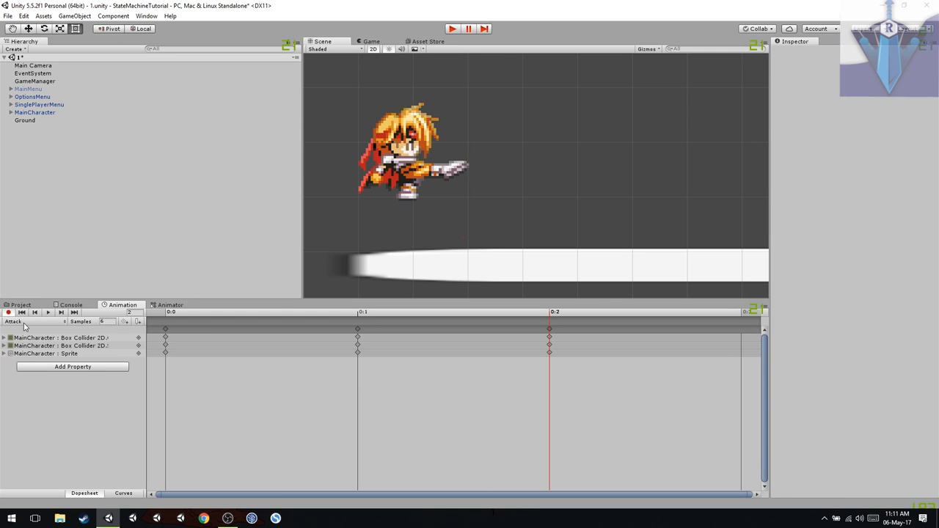
- Delete the Walk clip's two Box Collider 2D tracks on MainCharacter, keeping only the sprite track
{"action": "left_click", "coordinate": [33, 321]}
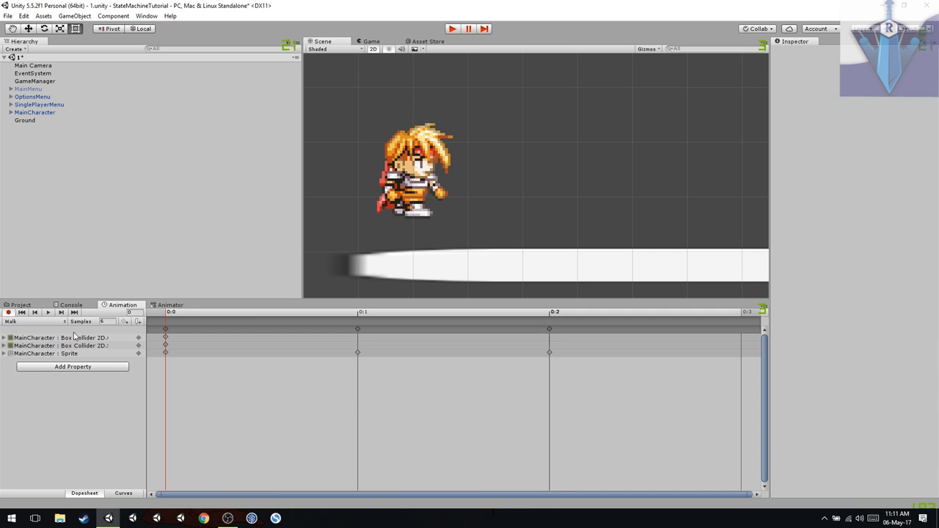
{"action": "left_click", "coordinate": [47, 312]}
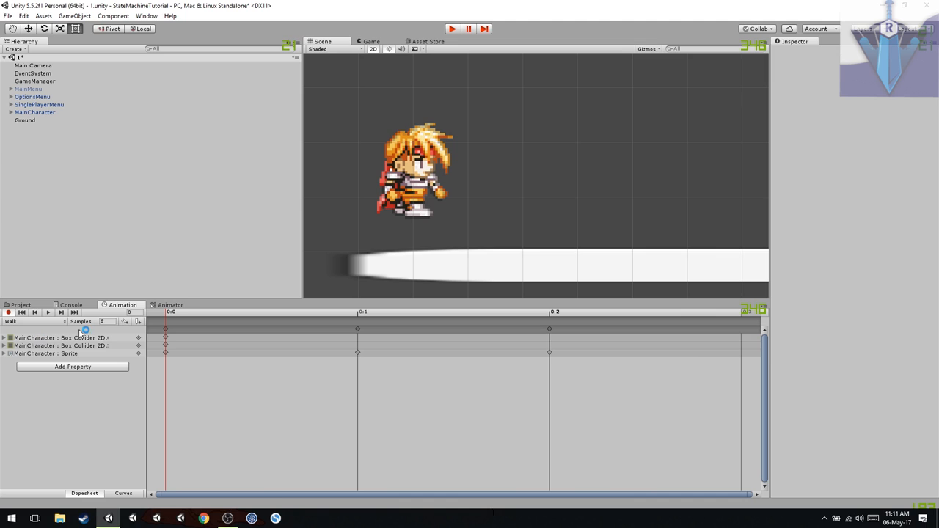
{"action": "left_click", "coordinate": [34, 112]}
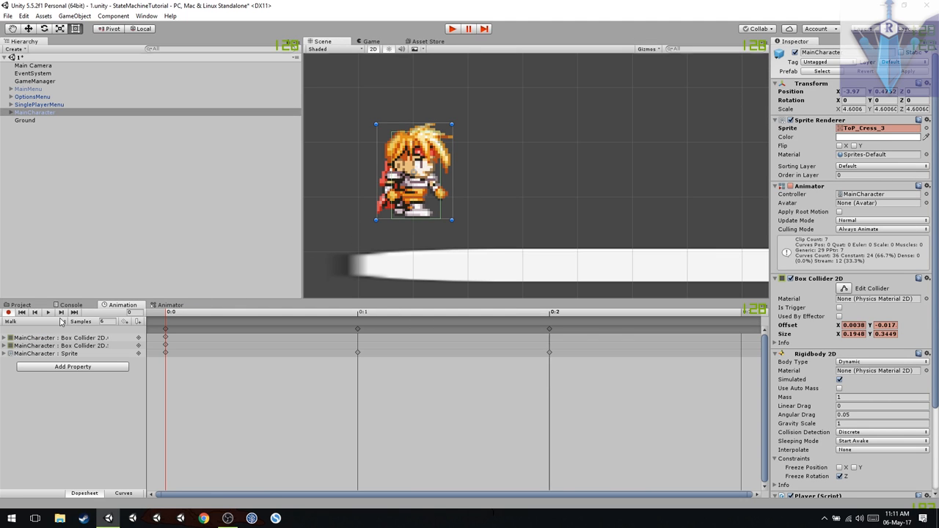
{"action": "left_click", "coordinate": [59, 337]}
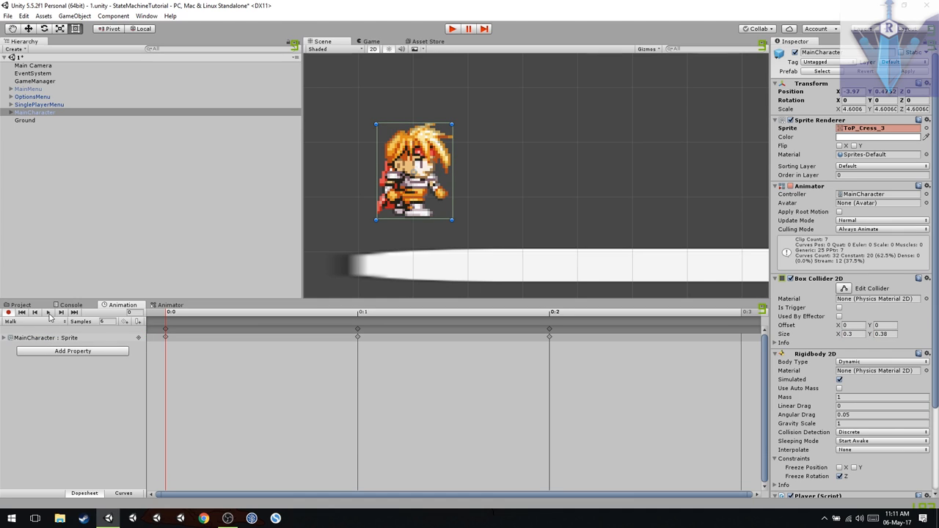
{"action": "mouse_move", "coordinate": [48, 312]}
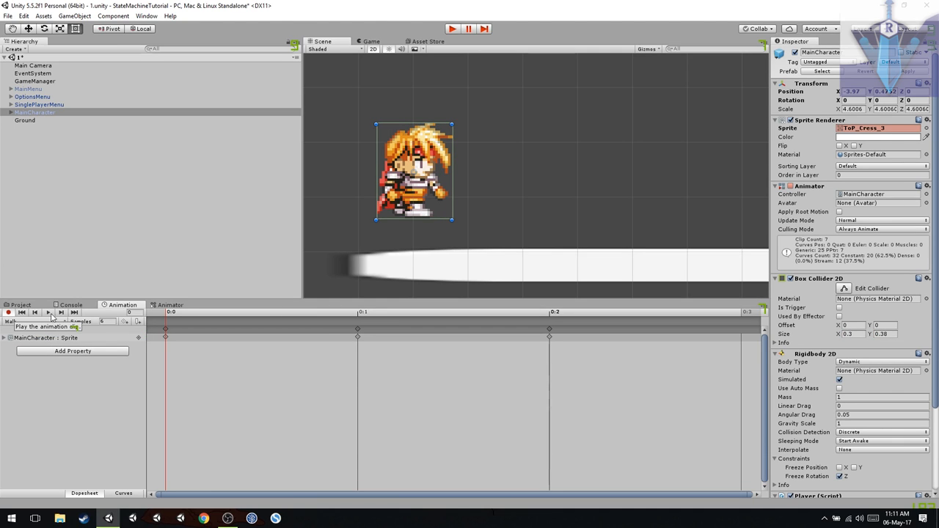
{"action": "mouse_move", "coordinate": [401, 324]}
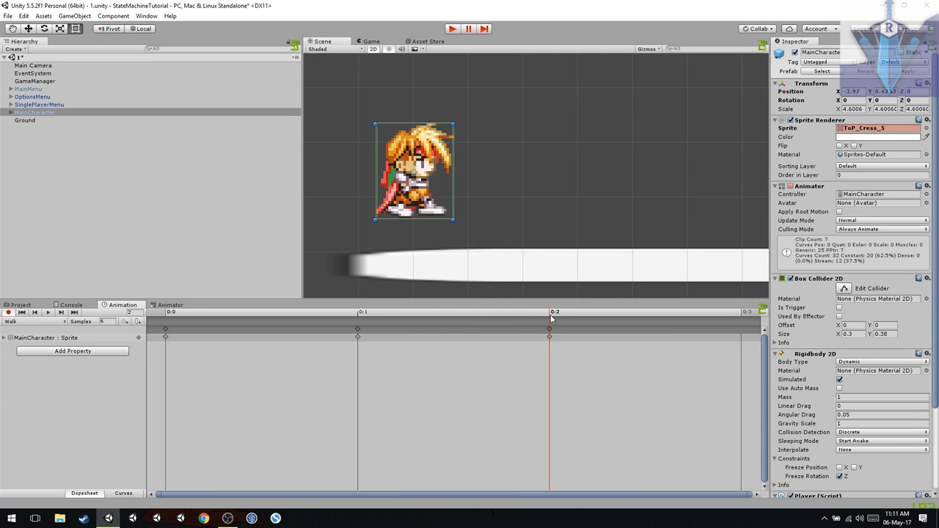
{"action": "mouse_move", "coordinate": [844, 293]}
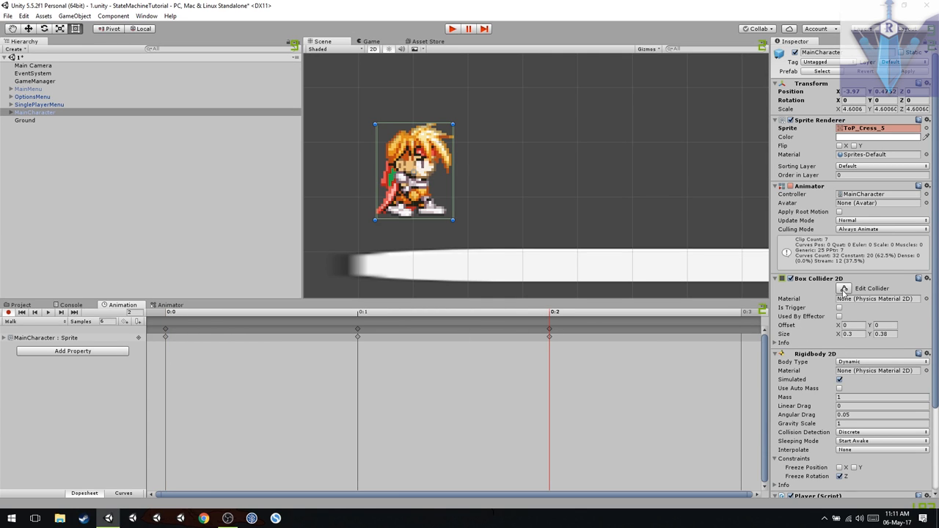
- Widen the Walk collider to the right at frame 0:2 and remove its frame-0 collider keys
{"action": "left_click_drag", "start_coordinate": [452, 172], "coordinate": [513, 172]}
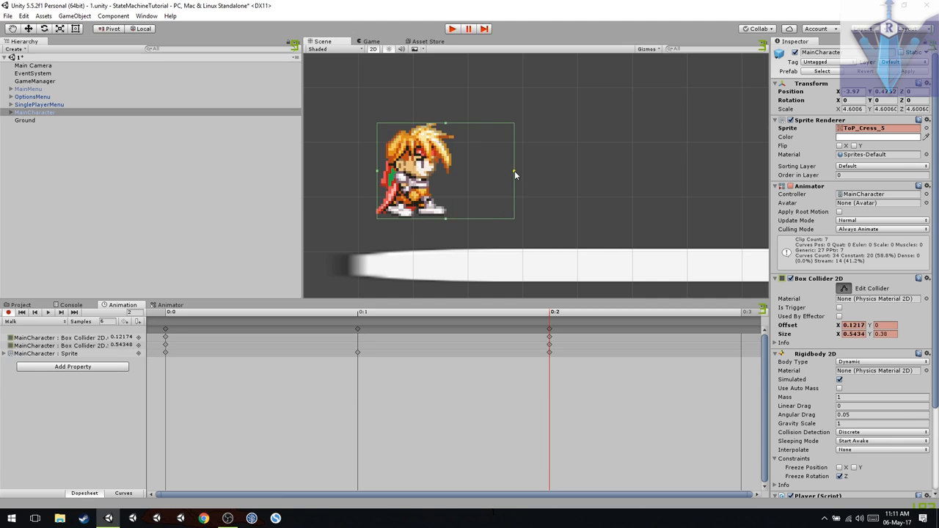
{"action": "left_click", "coordinate": [46, 312]}
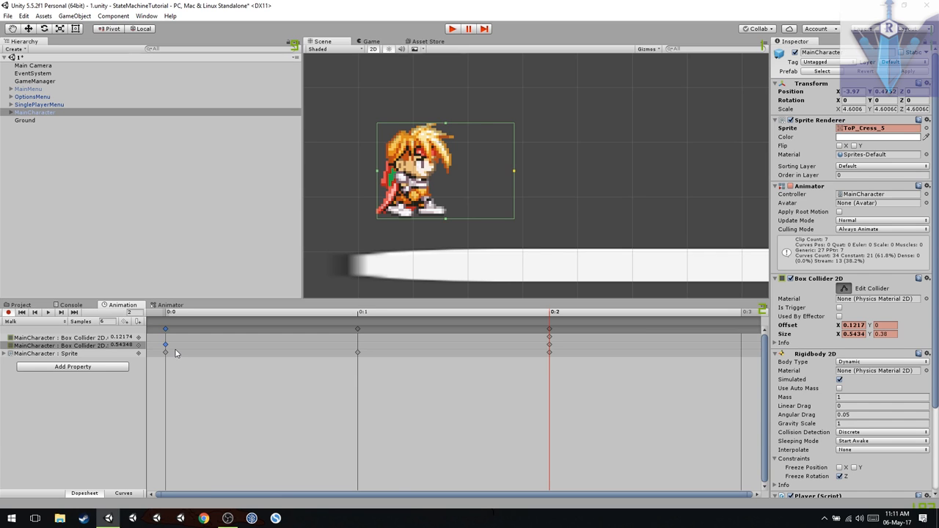
{"action": "left_click", "coordinate": [48, 312]}
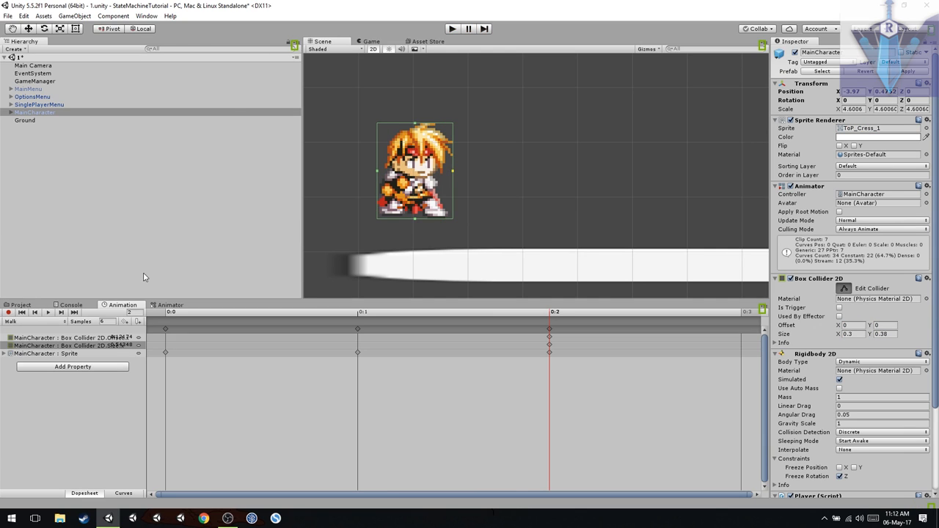
{"action": "mouse_move", "coordinate": [395, 286]}
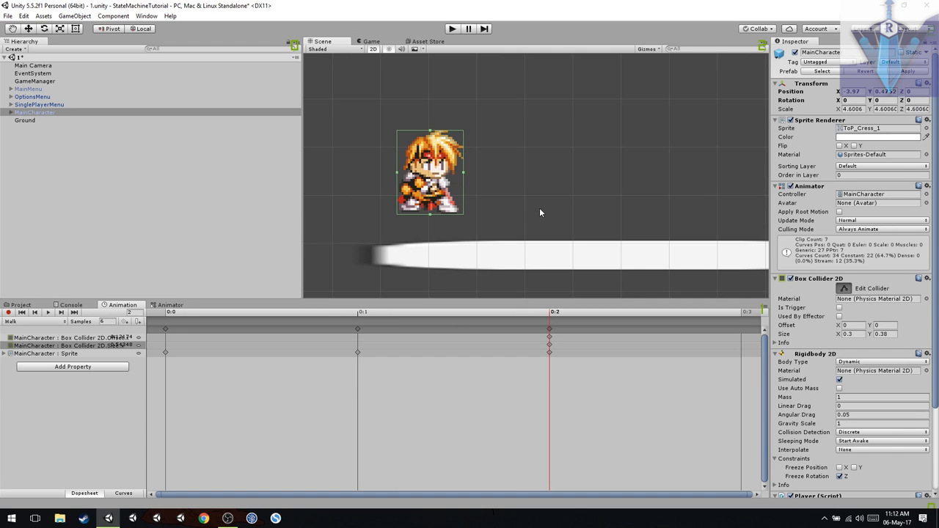
- Run the game and briefly check the walking character's collider in the Scene view
{"action": "left_click", "coordinate": [370, 41]}
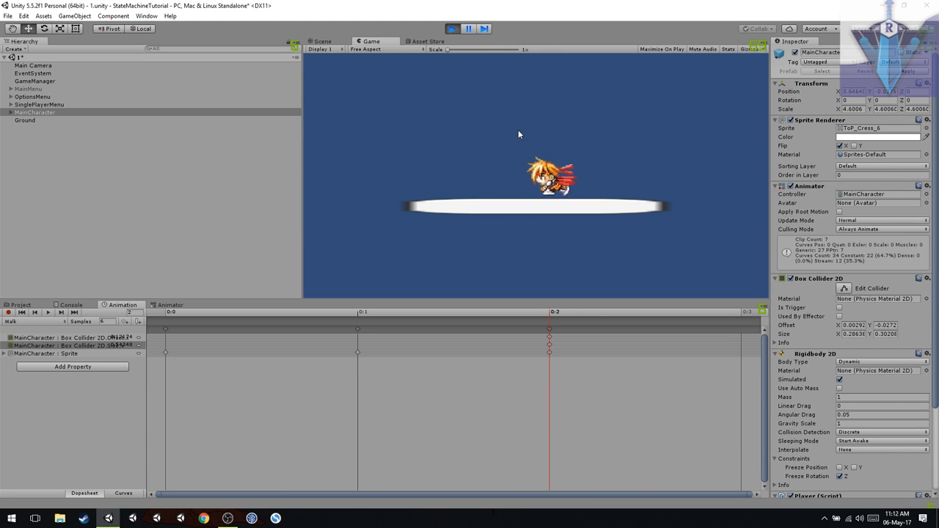
{"action": "left_click", "coordinate": [468, 28]}
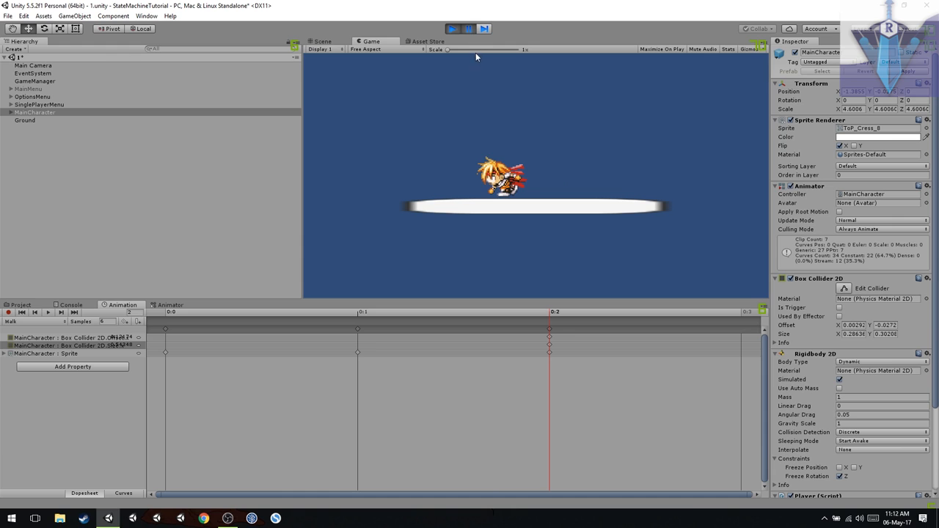
{"action": "left_click", "coordinate": [322, 41]}
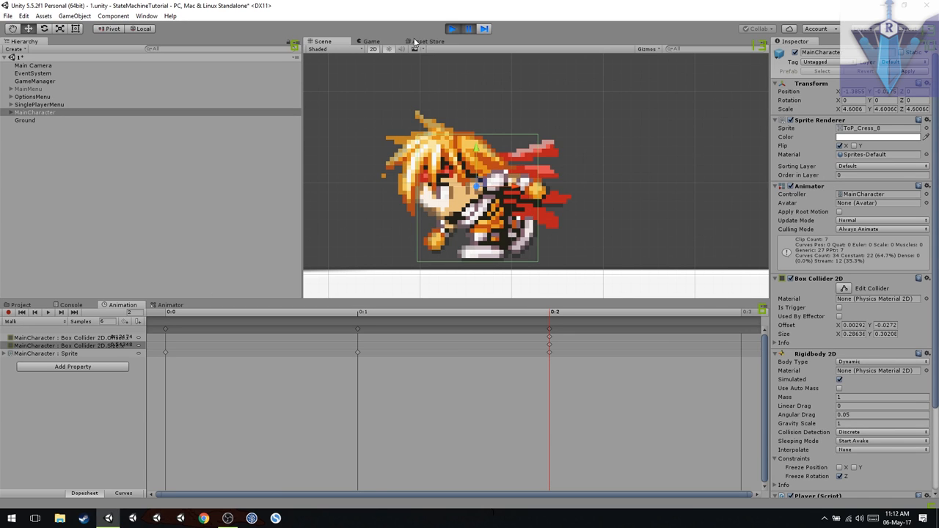
{"action": "left_click", "coordinate": [371, 41]}
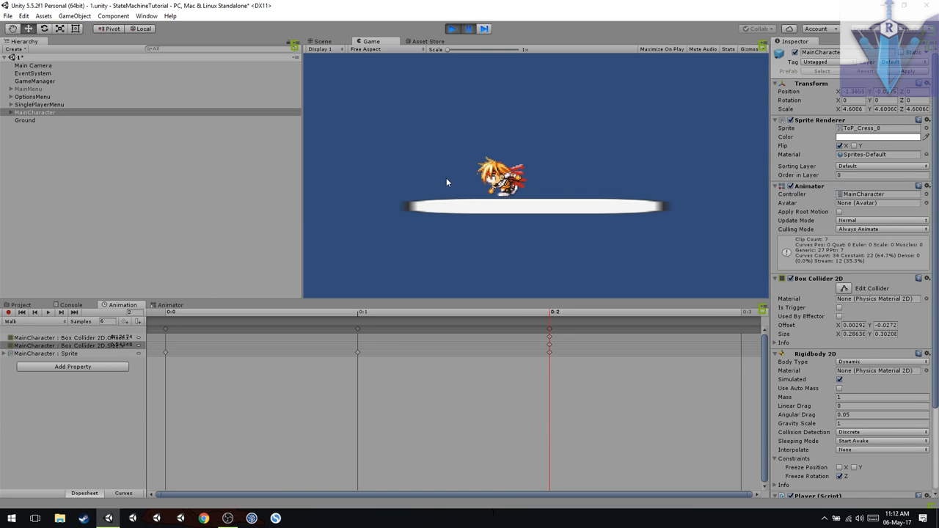